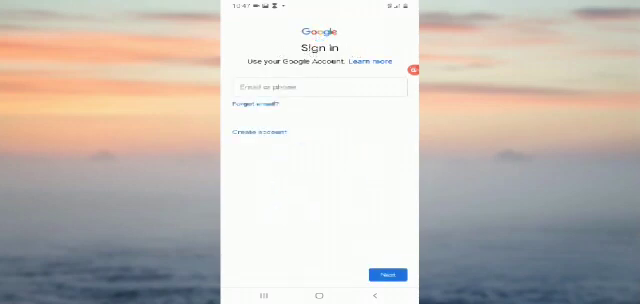
Enter the student account email (EDS365...students.mu.a...) and proceed to the password prompt
click(316, 88)
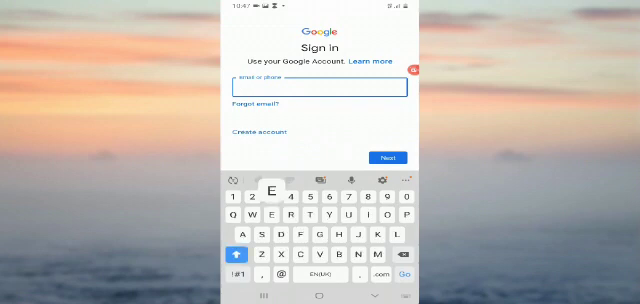
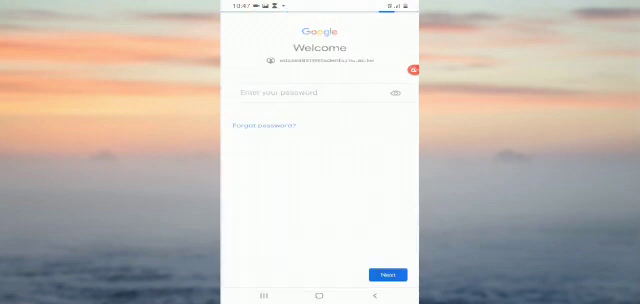
Enter a password for the account and submit it, getting a wrong-password error
click(320, 92)
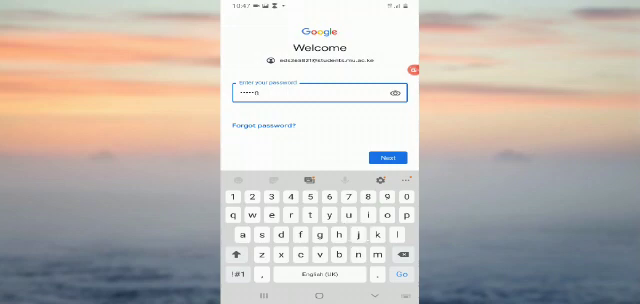
click(404, 156)
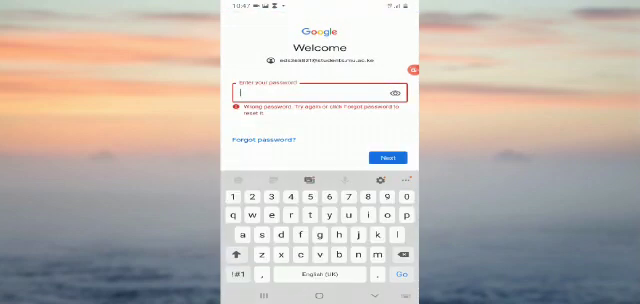
Re-enter the corrected password and submit it, reaching the Welcome to your new account page
click(236, 260)
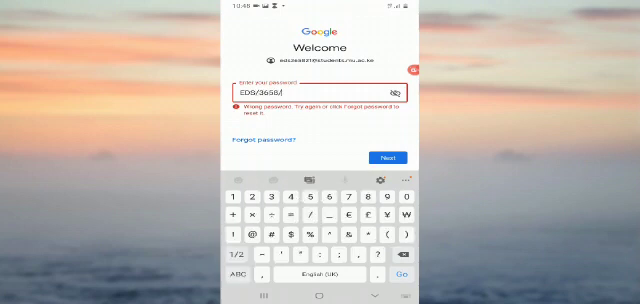
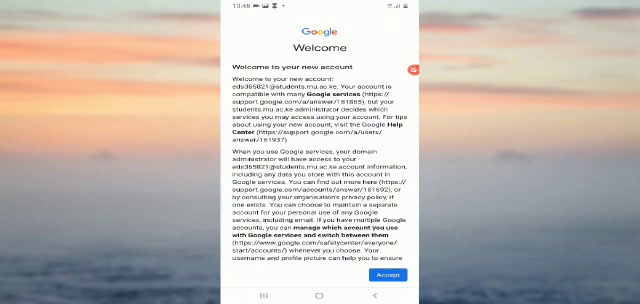
Scroll through the new-account welcome terms and accept them, reaching the Create a strong password screen
scroll(down, 3)
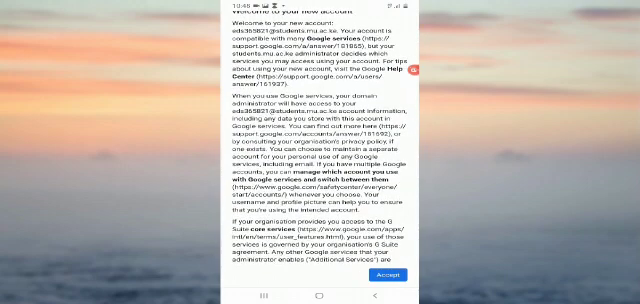
scroll(down, 3)
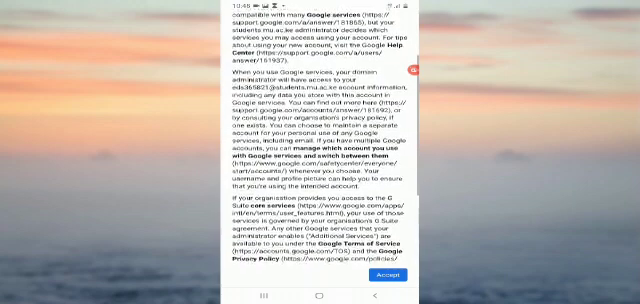
scroll(down, 3)
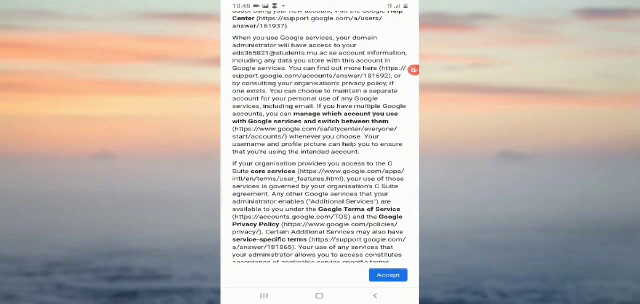
scroll(down, 3)
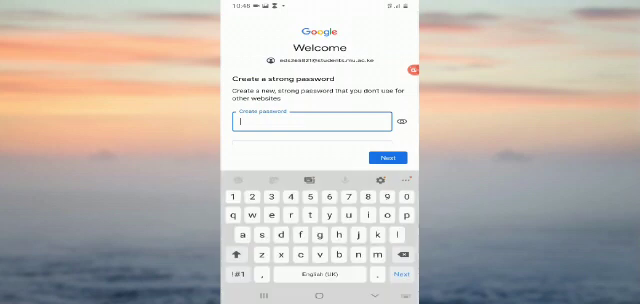
scroll(down, 3)
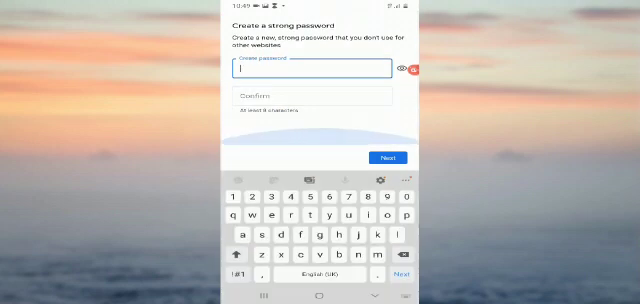